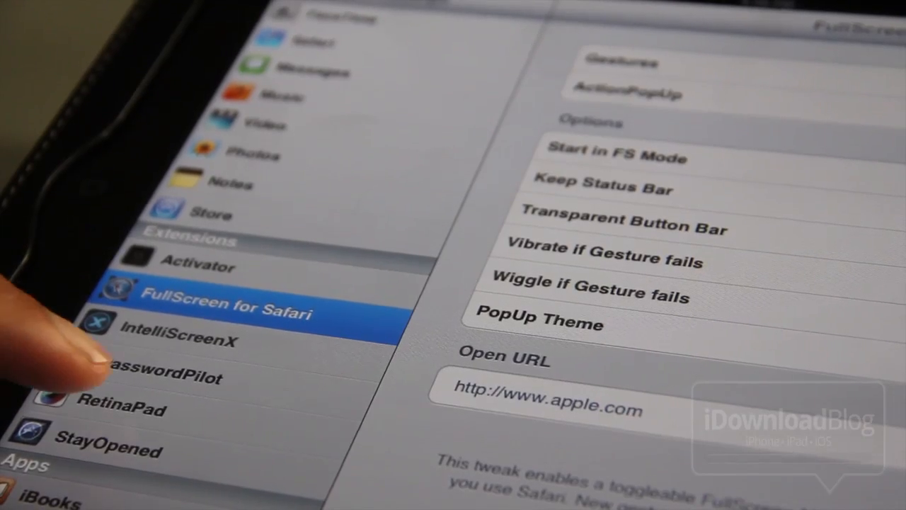
Step: View the FullScreen for Safari options under the Settings extensions list
left_click(120, 408)
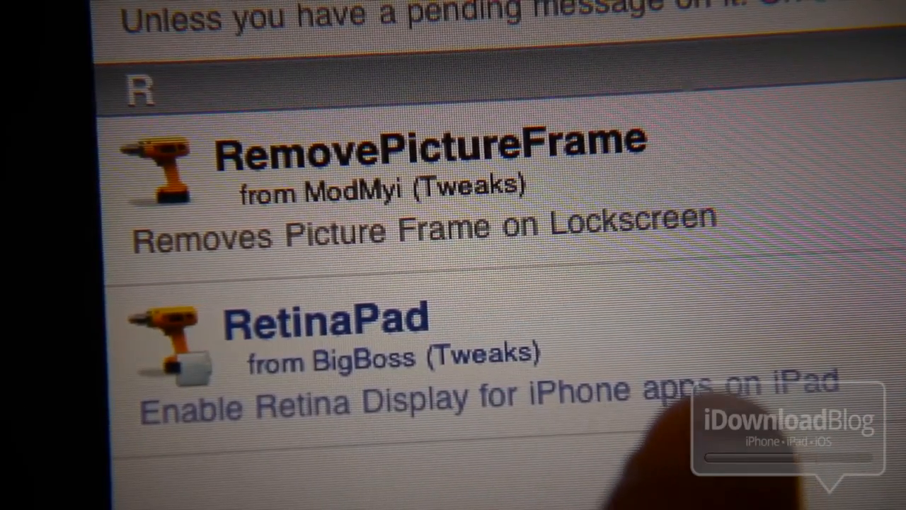
Step: Read RetinaPad's Cydia description, then show its entry under Settings > Extensions
left_click(326, 318)
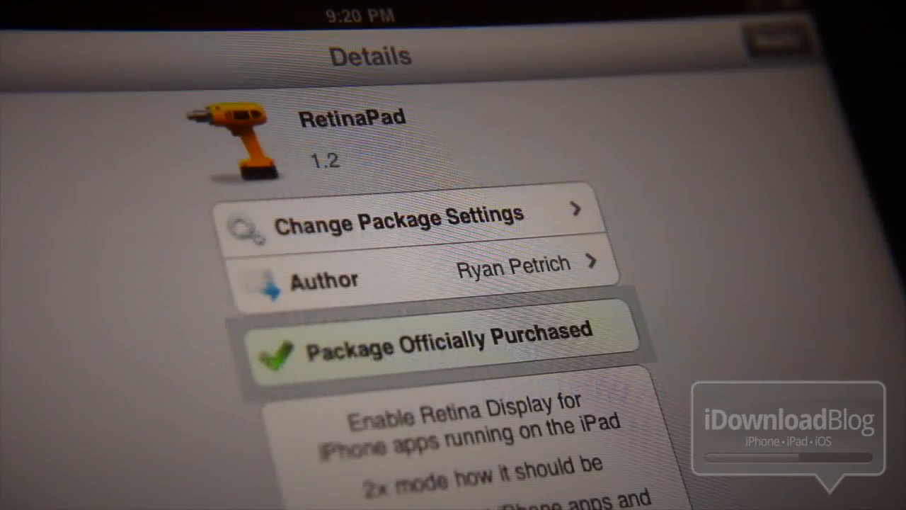
scroll("down", 3)
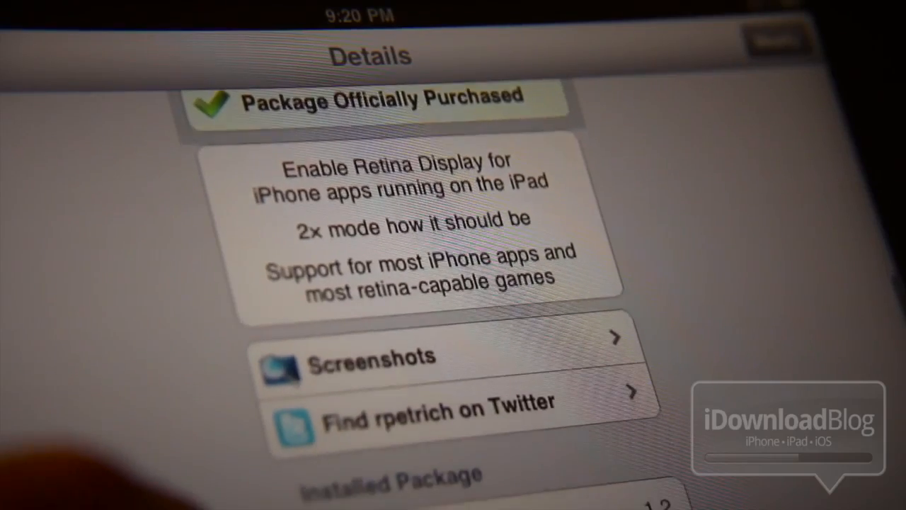
scroll("down", 3)
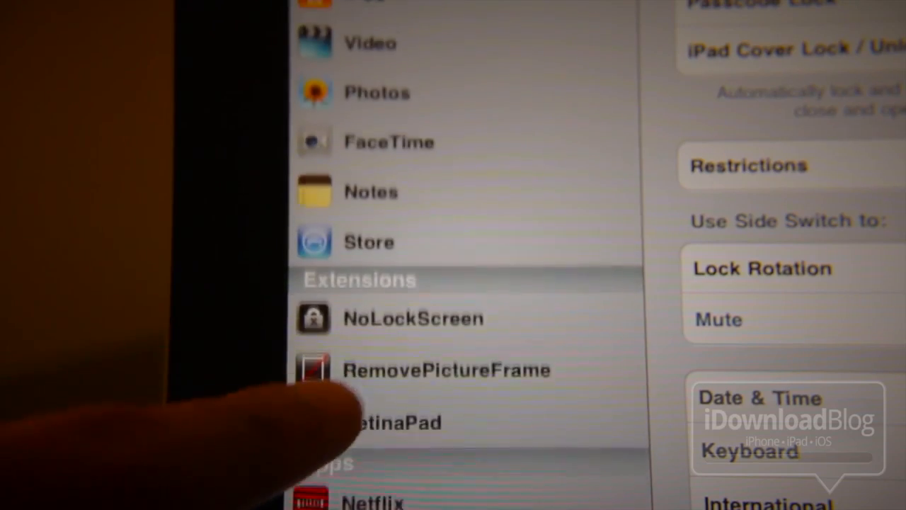
left_click(383, 422)
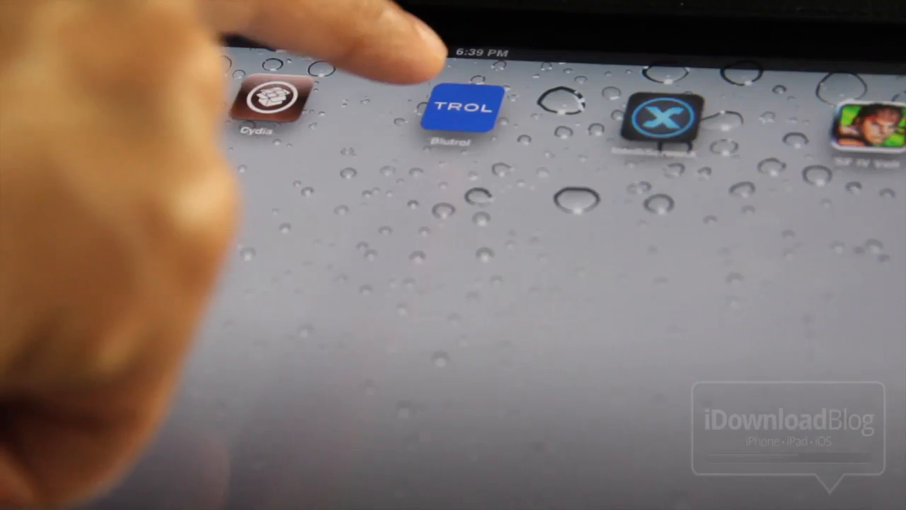
Step: Launch Bluetrol from the home screen and dismiss the 'No games yet' alert
left_click(462, 108)
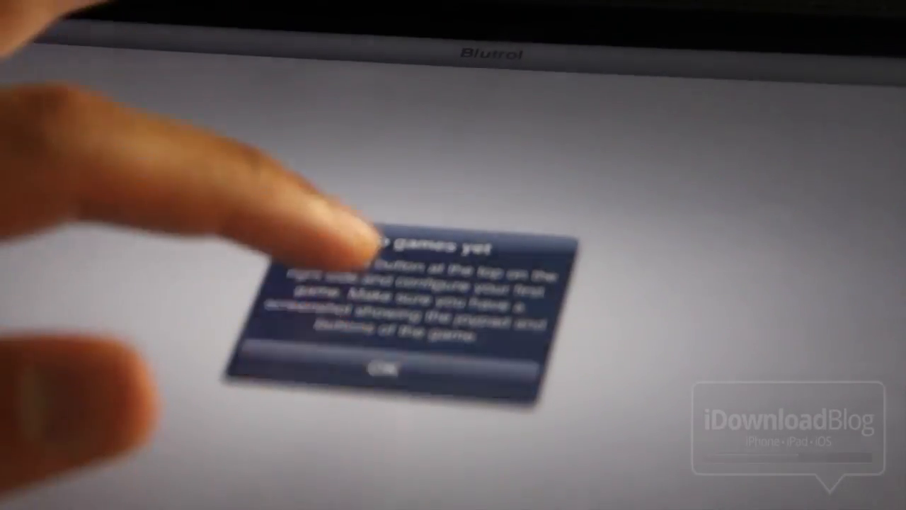
left_click(382, 371)
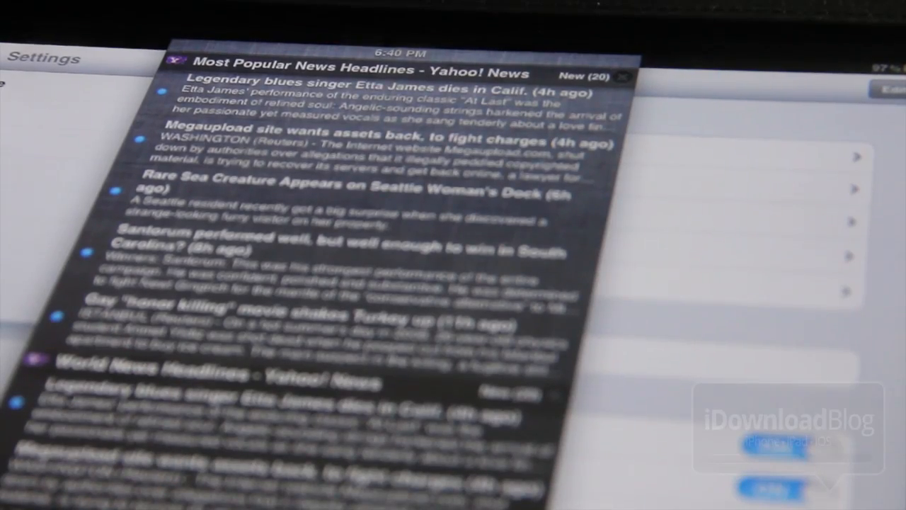
Step: Scroll through the Yahoo! News headlines in the IntelliScreenX panel
scroll("down", 3)
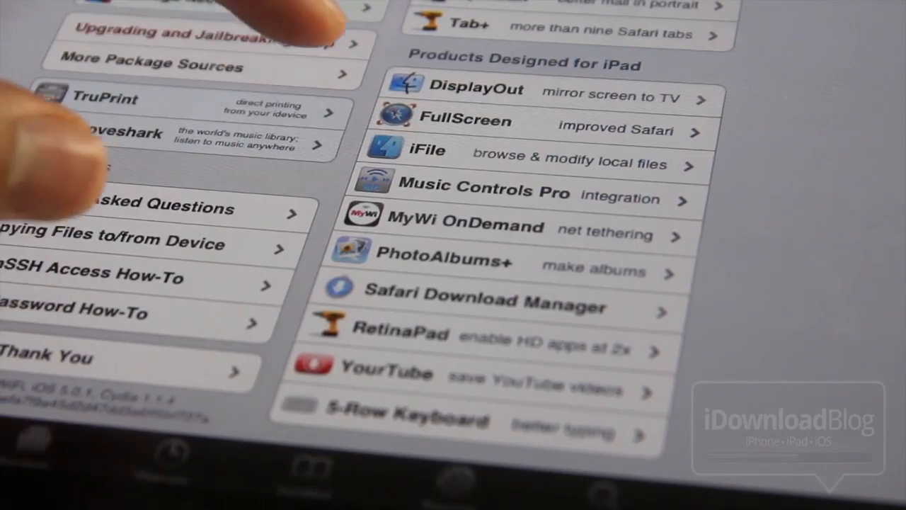
Step: Browse Cydia's 'Products Designed for iPad' list with DisplayOut, FullScreen, iFile and RetinaPad
left_click(425, 150)
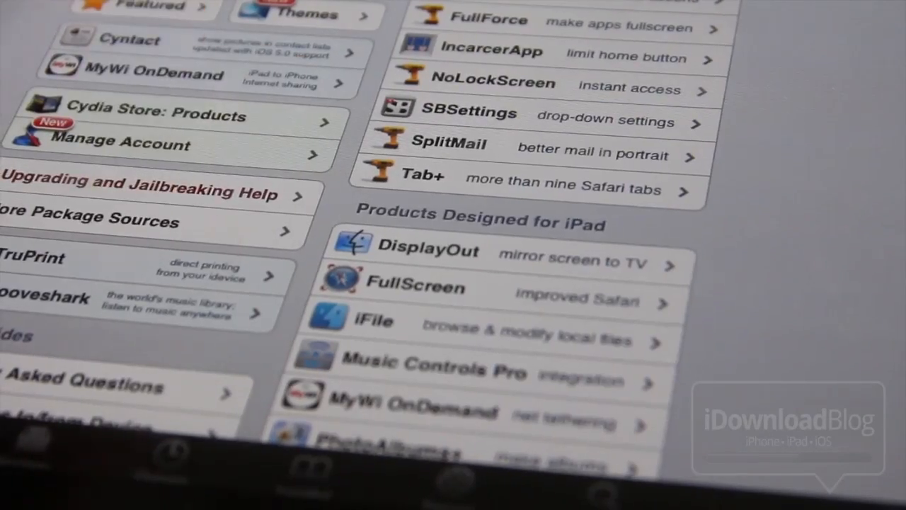
scroll("down", 3)
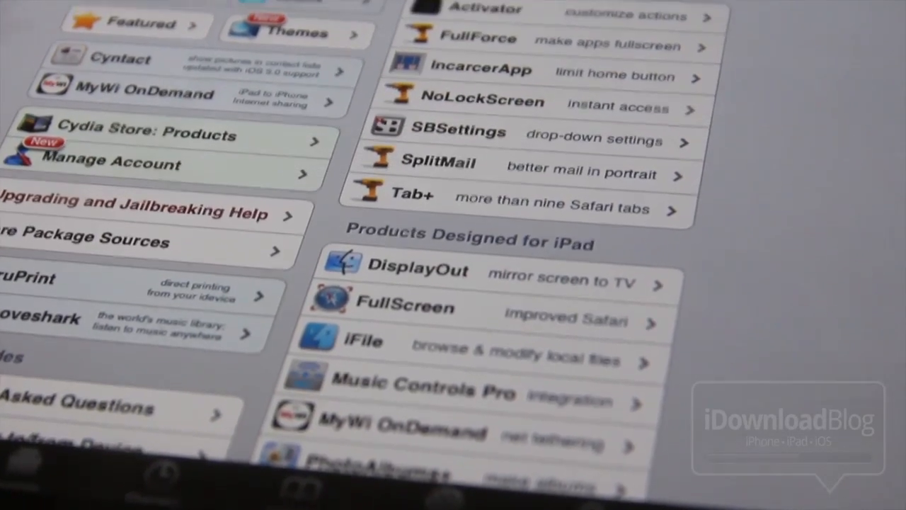